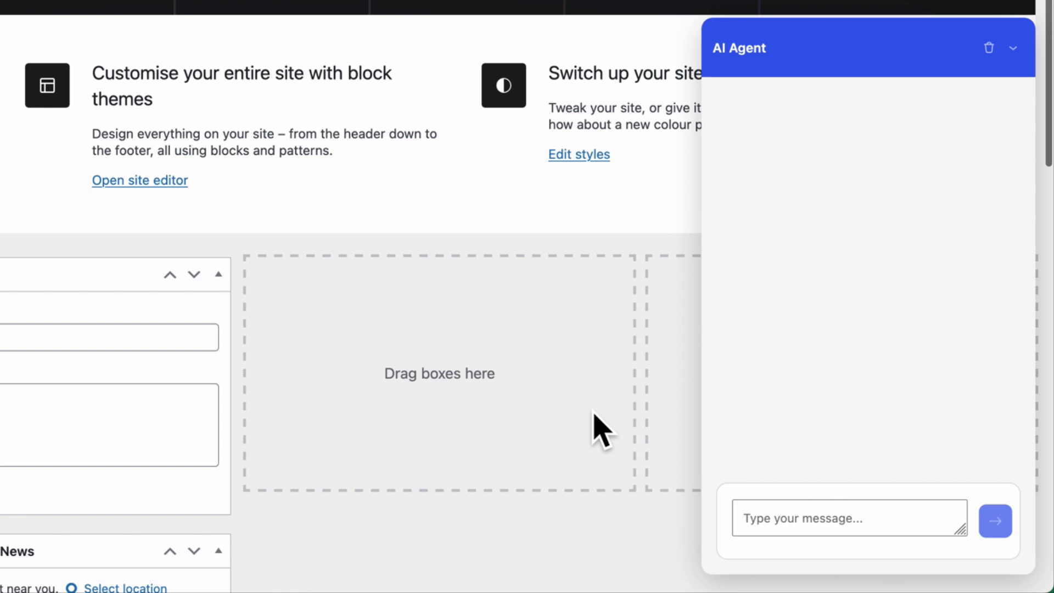
- Ask the AI Agent 'whats the stock level for product id 89'
left_click(849, 517)
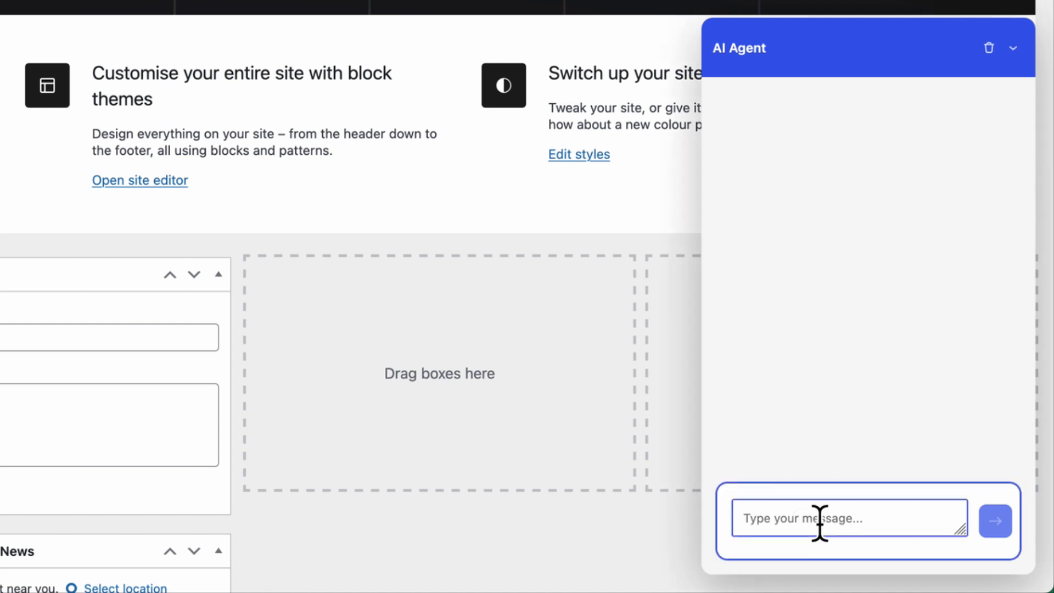
type("whats the stock level for product id 89")
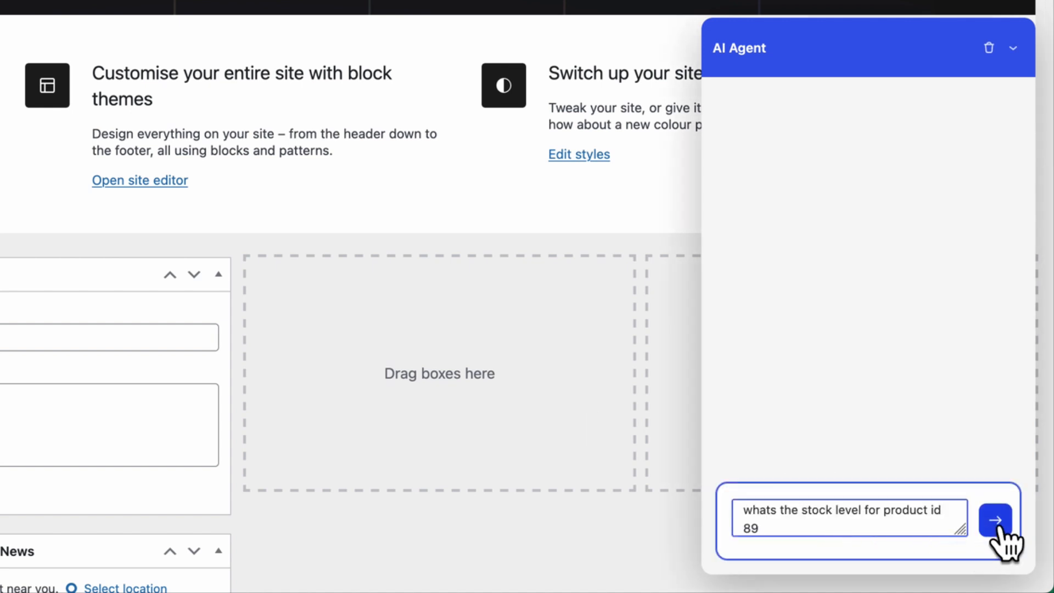
left_click(996, 521)
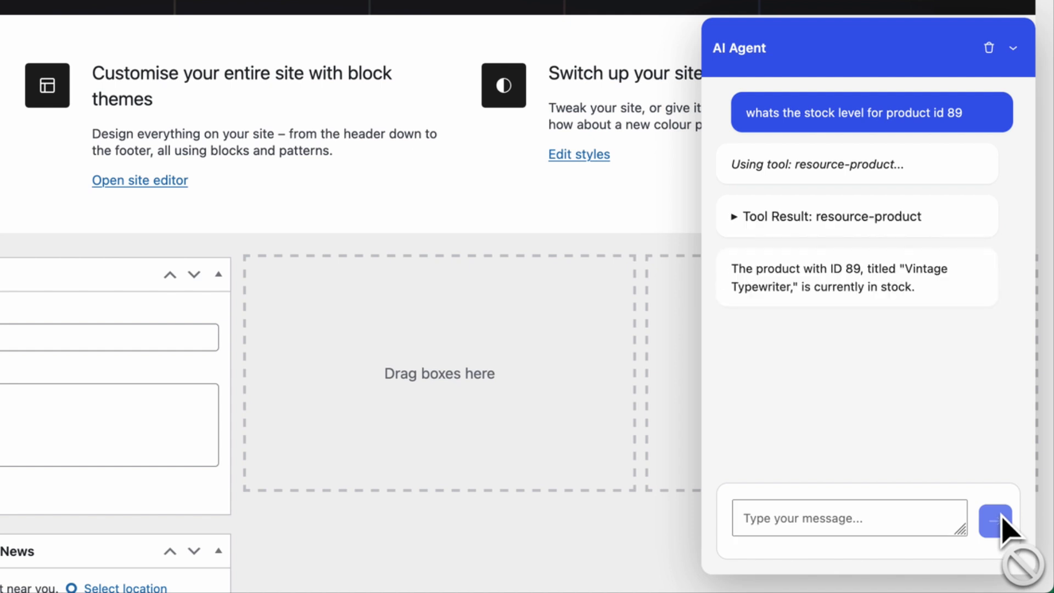
mouse_move(1017, 415)
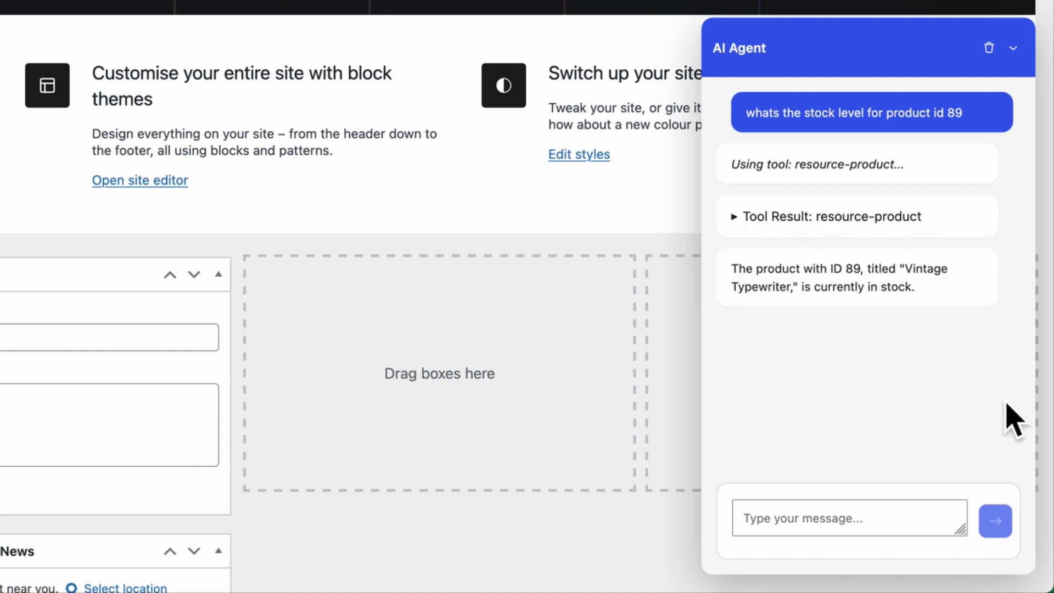
mouse_move(868, 561)
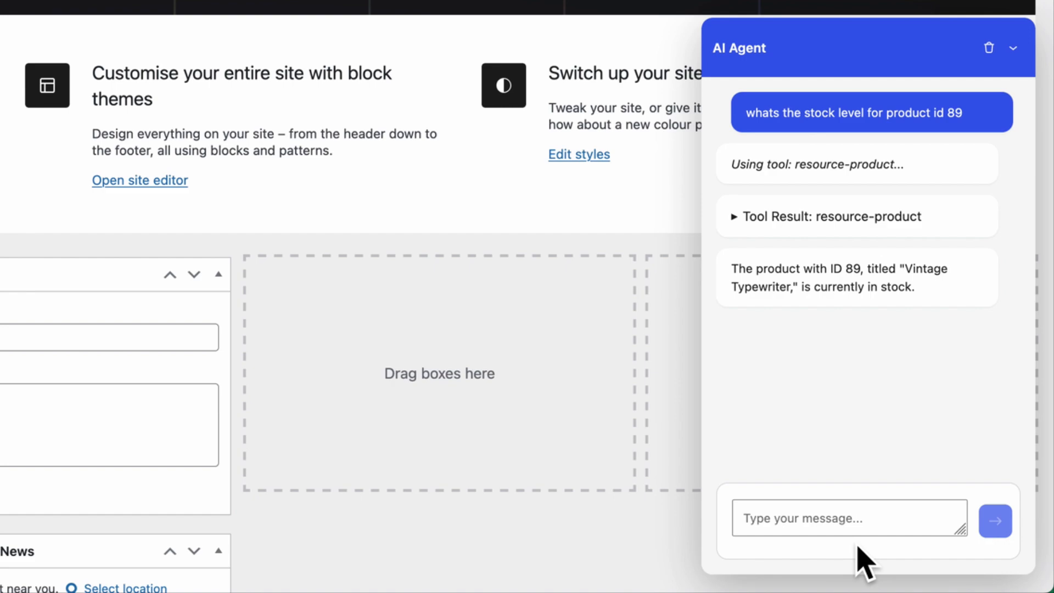
- Follow up with 'how many' and review the agent's in-stock reply for the Vintage Typewriter
type("how many")
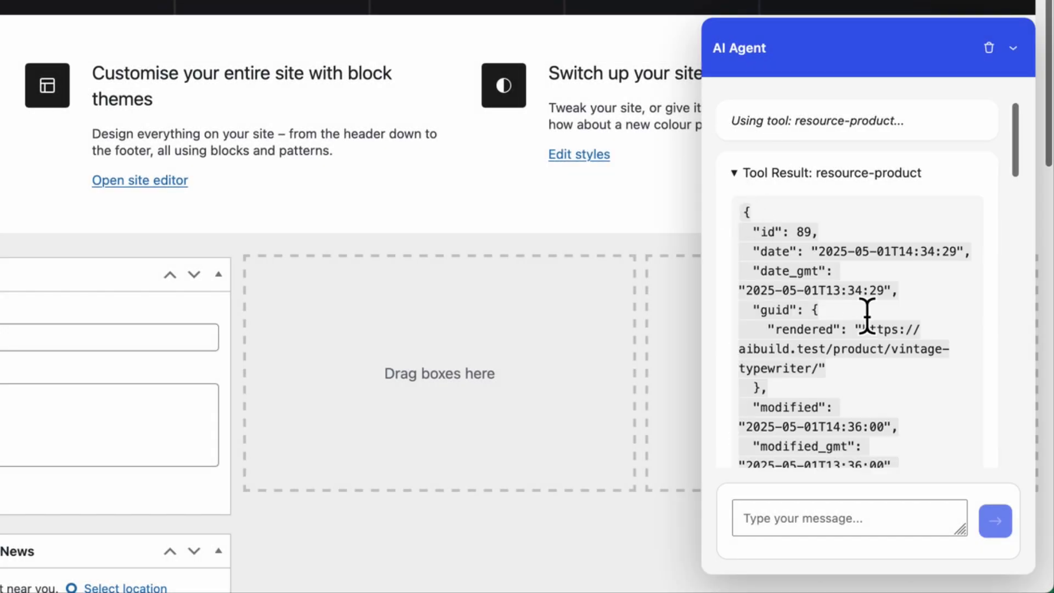
scroll("down", 3)
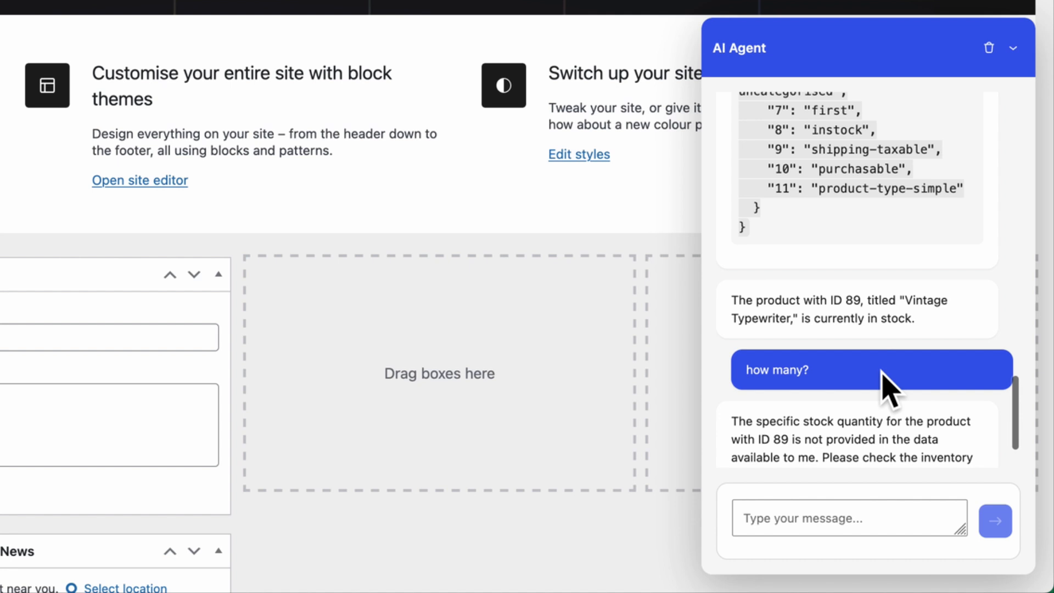
left_click(849, 517)
type("create an seo friendly post about using AI with WooCommerc")
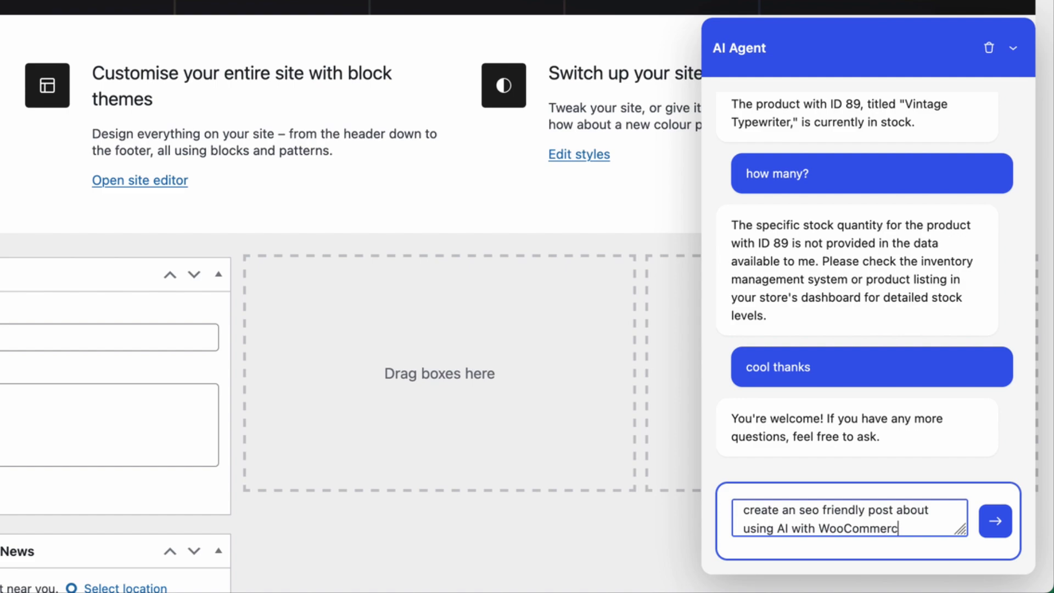
left_click(995, 520)
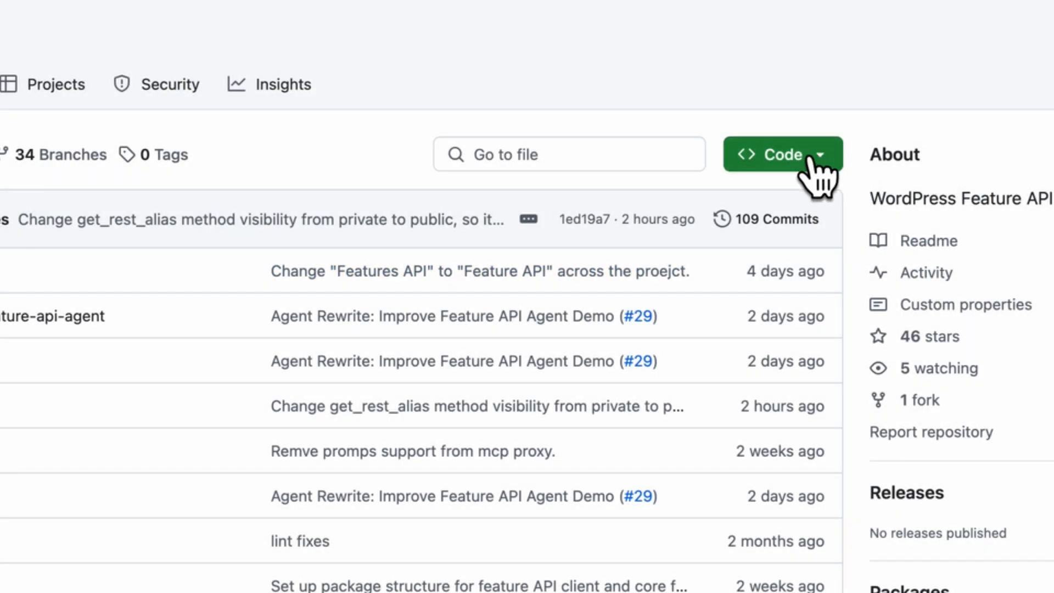
left_click(782, 154)
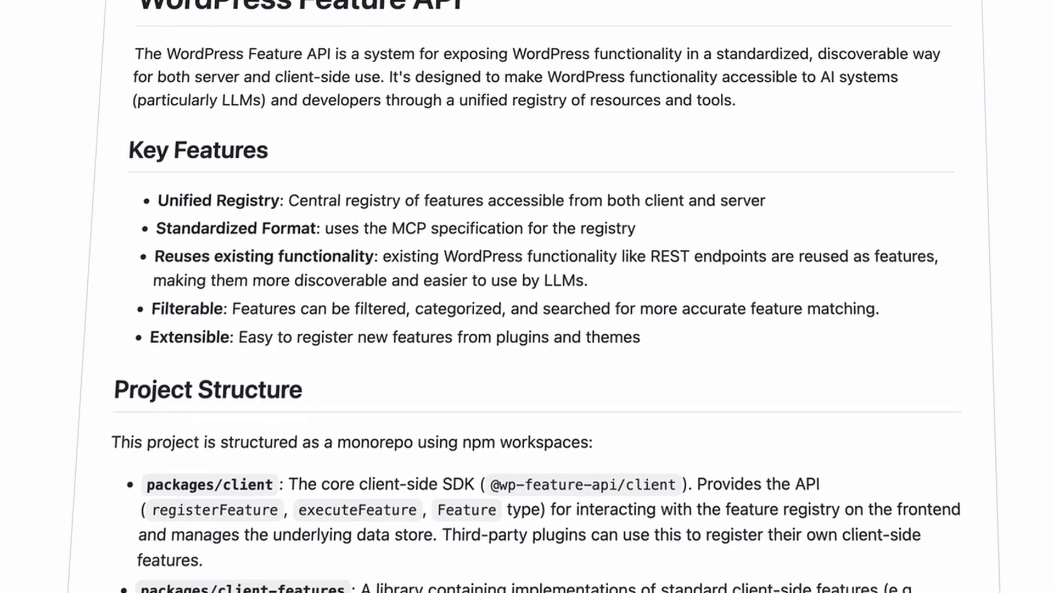
scroll("down", 3)
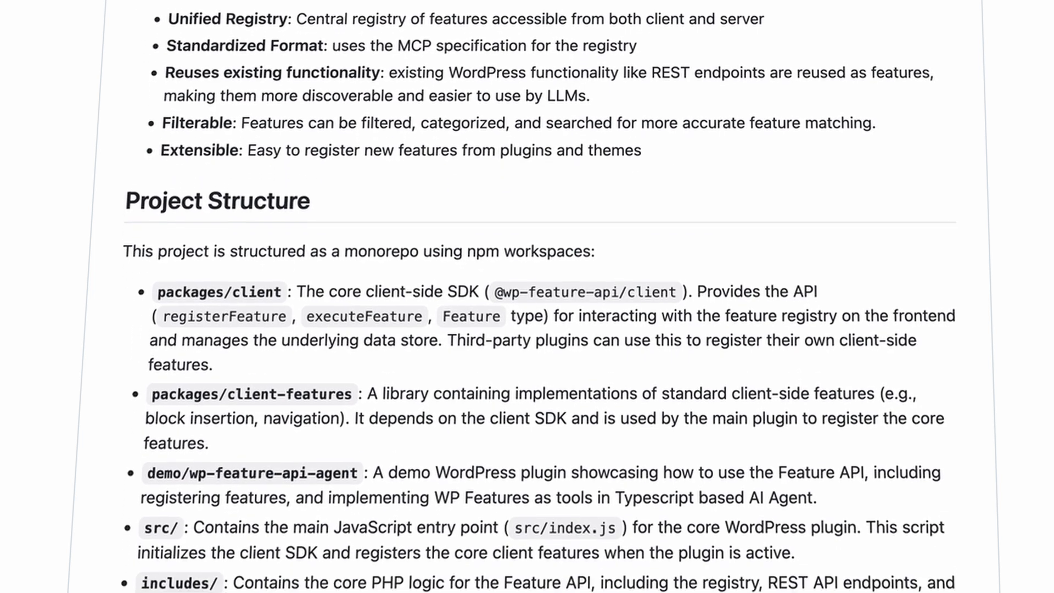
scroll("down", 3)
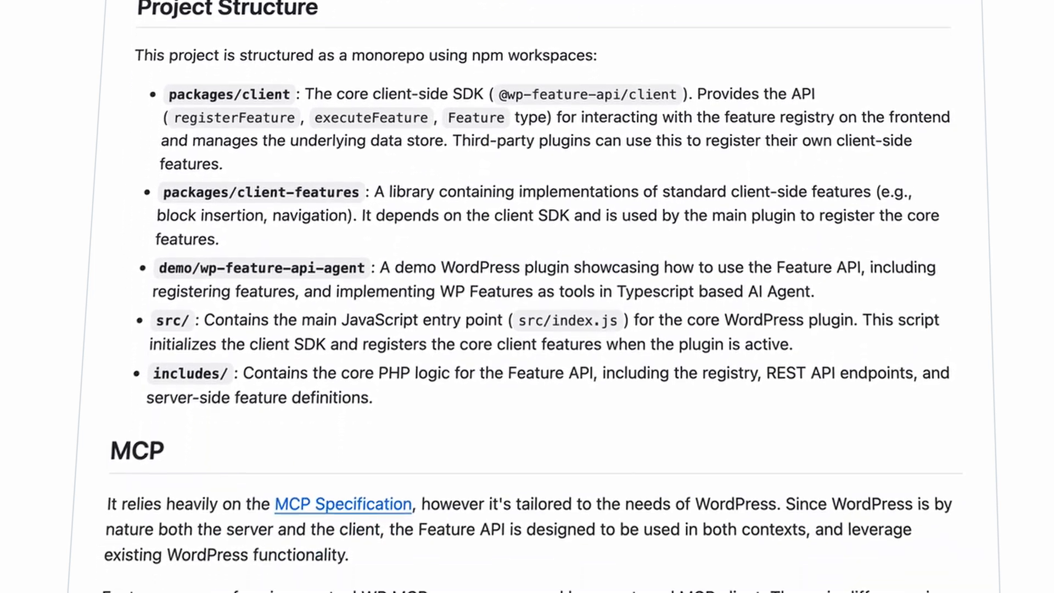
scroll("down", 3)
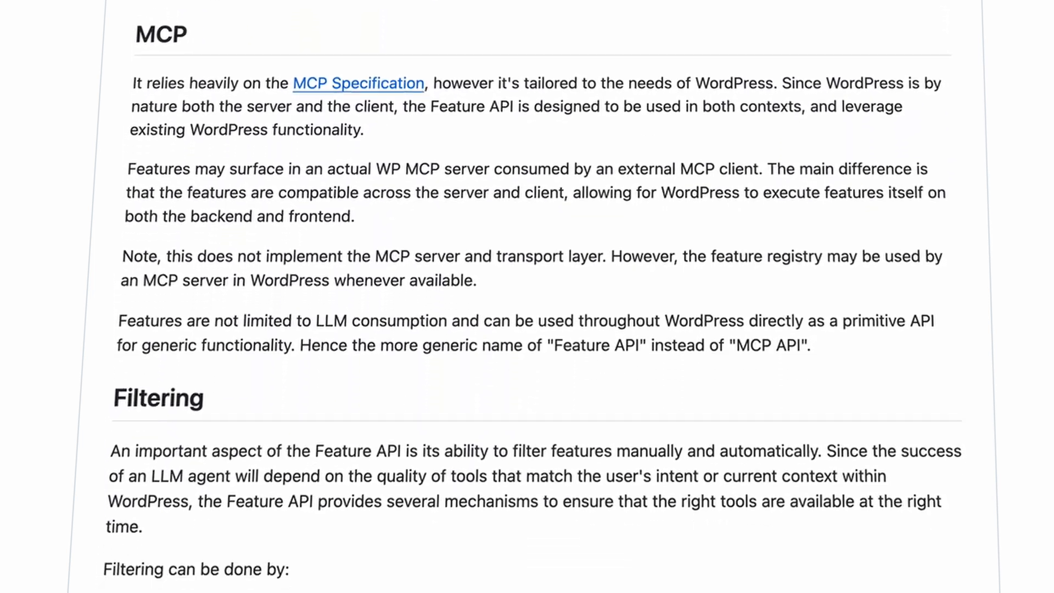
scroll("down", 3)
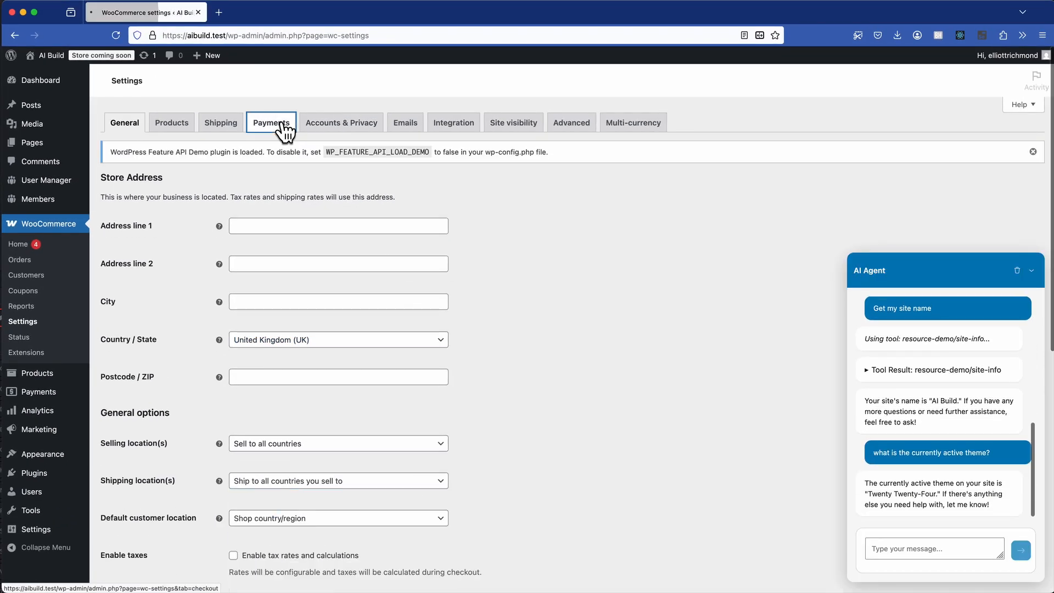
- Activate the WordPress Feature API plugin from the Plugins screen
left_click(271, 122)
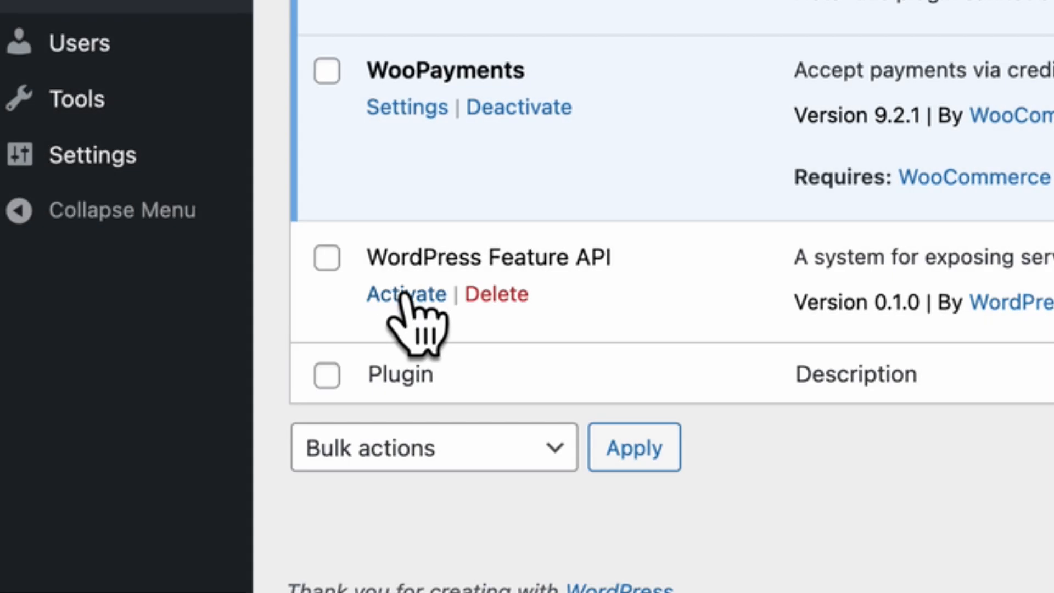
left_click(405, 294)
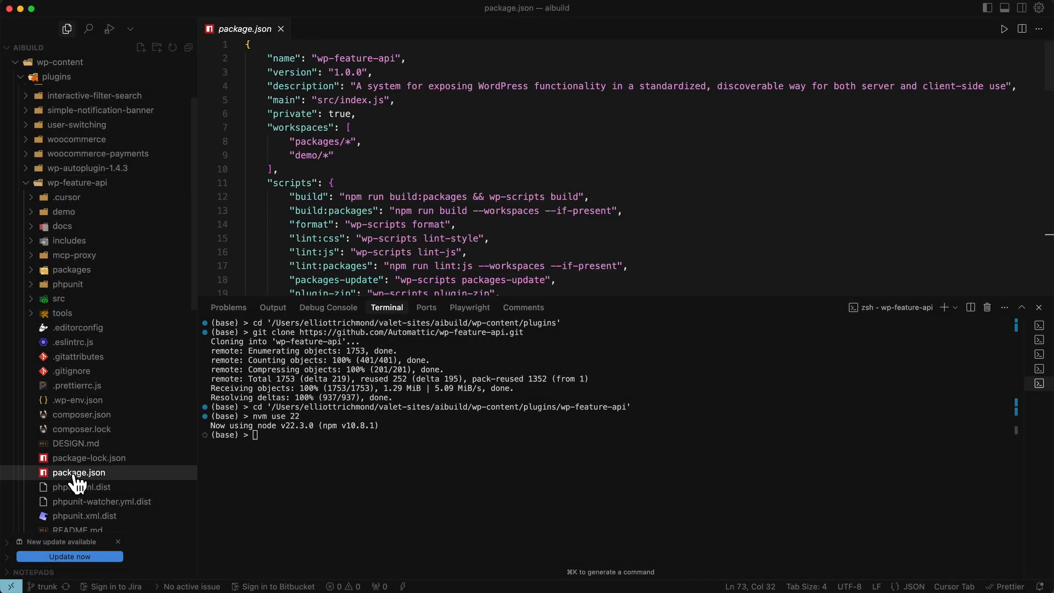
- Run 'npm run setup' in the wp-feature-api folder to install its dependencies
scroll("down", 3)
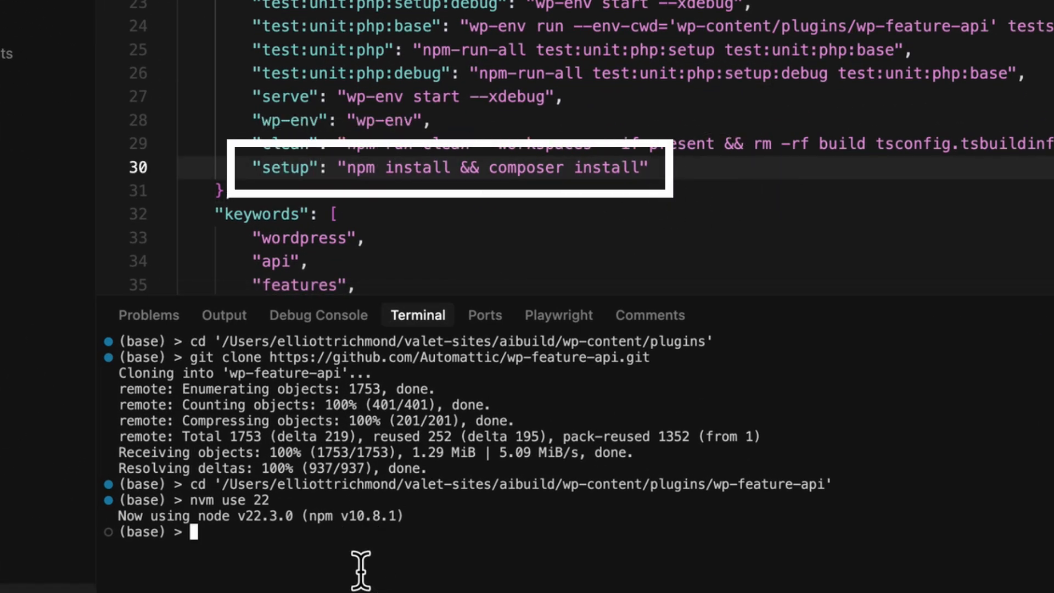
type("npm run")
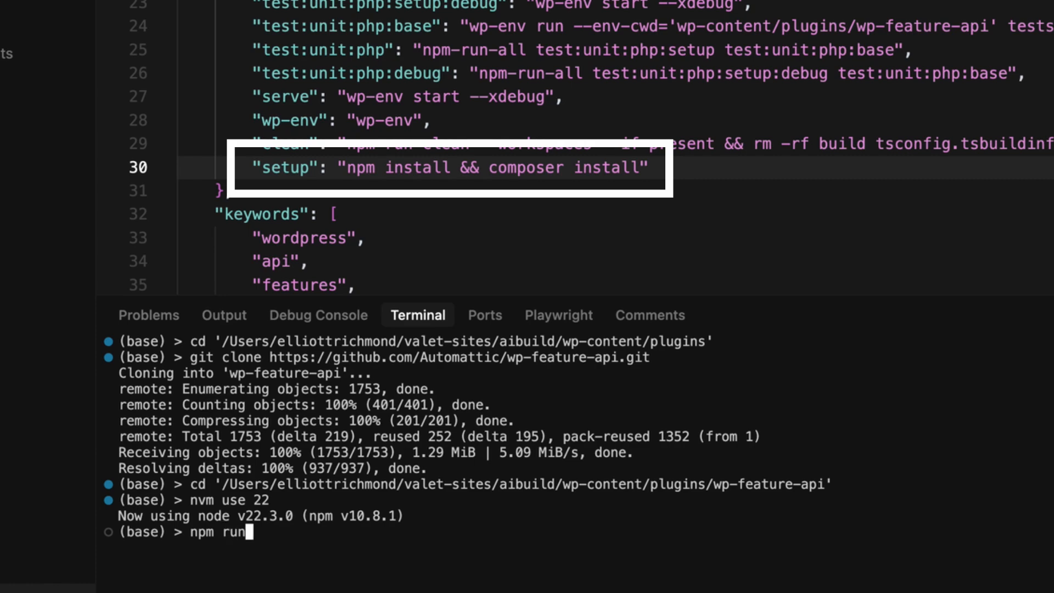
type("setup")
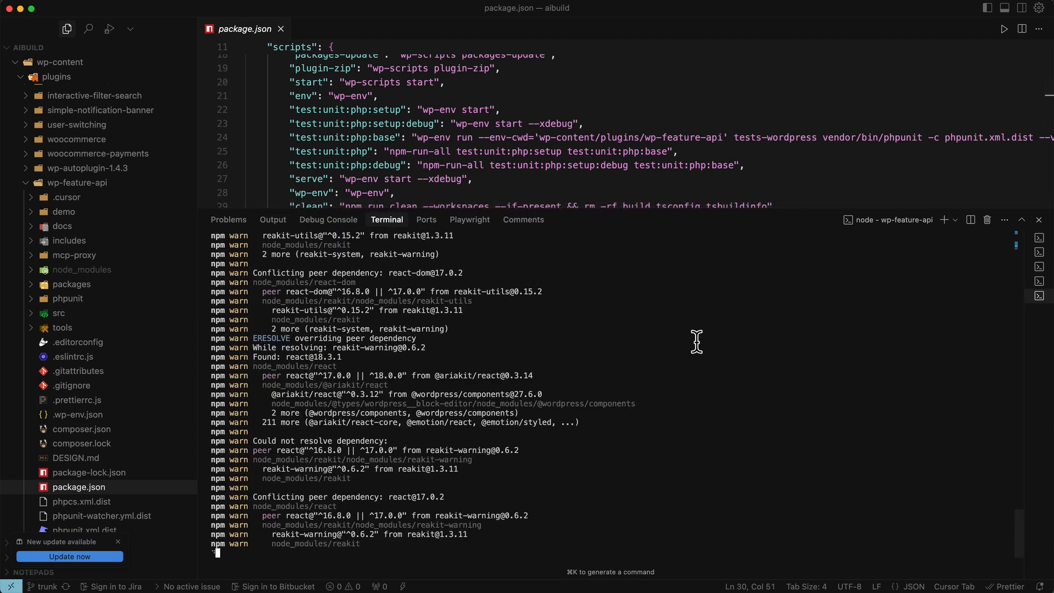
mouse_move(733, 415)
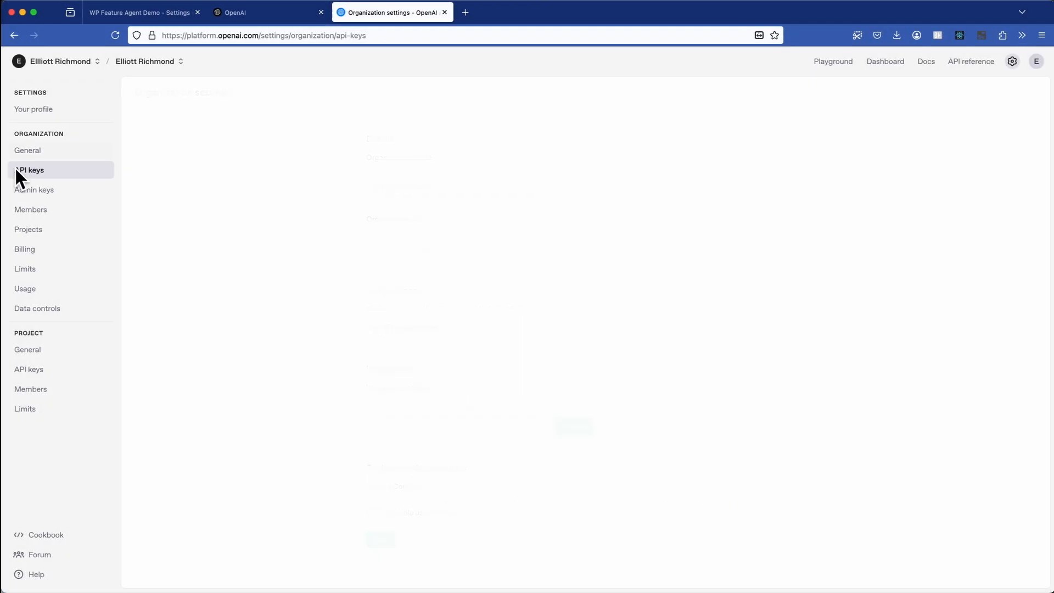
- Create a new OpenAI secret key named 'WP Feature' for the WP Feature Agent Demo settings
left_click(986, 93)
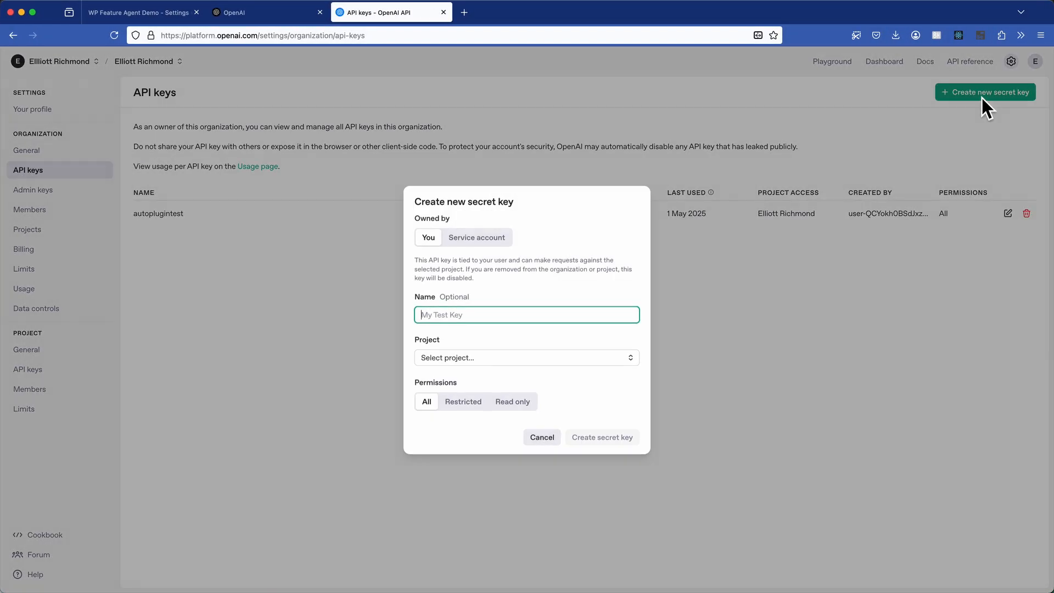
type("WP Feature")
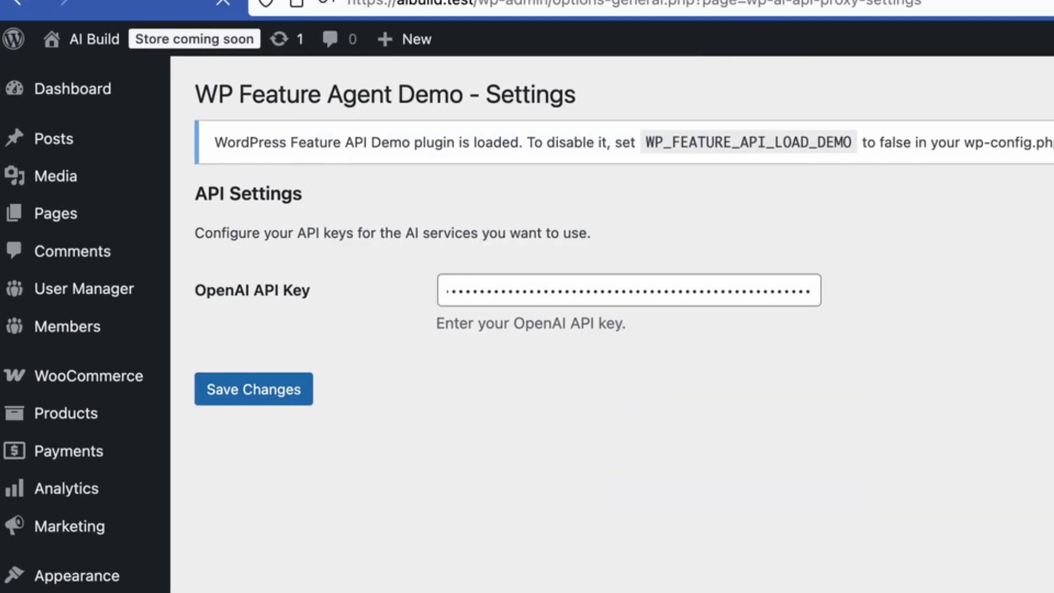
left_click(390, 12)
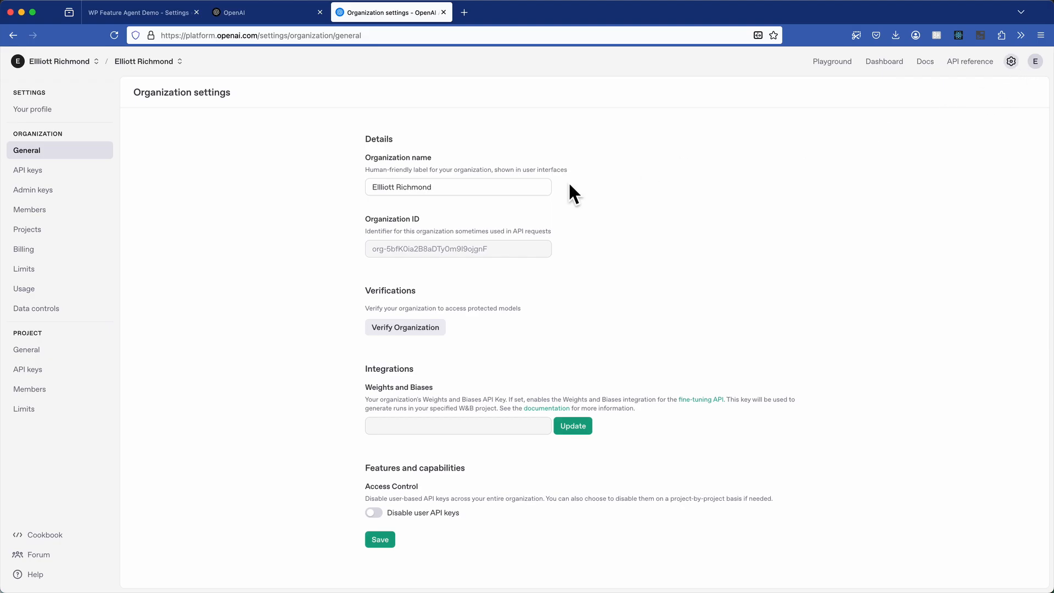
left_click(23, 249)
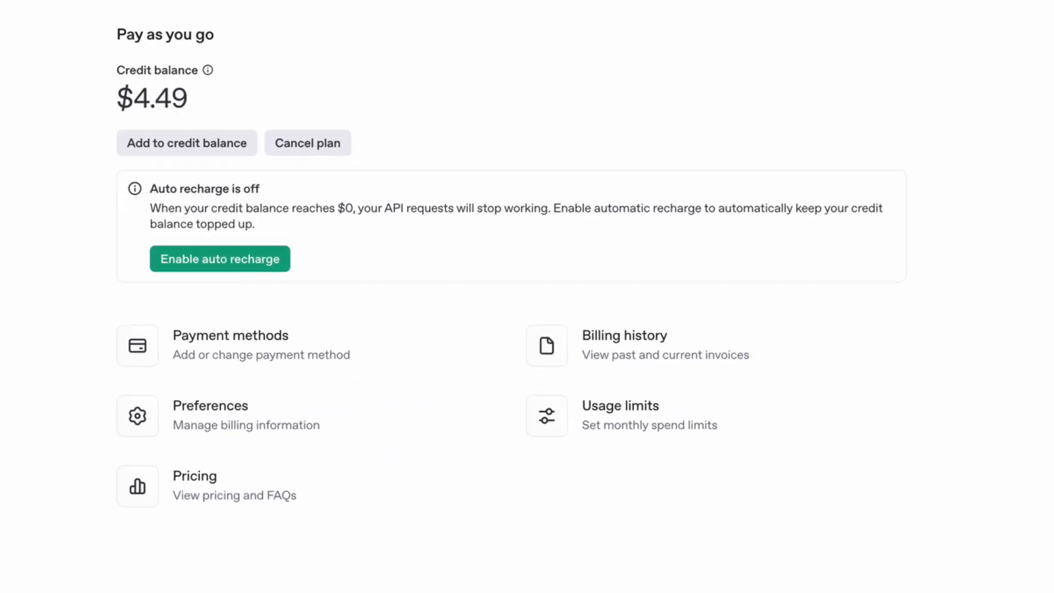
- Review the OpenAI usage dashboard ($0.51 spend, 69 requests) and return to WordPress
left_click(23, 289)
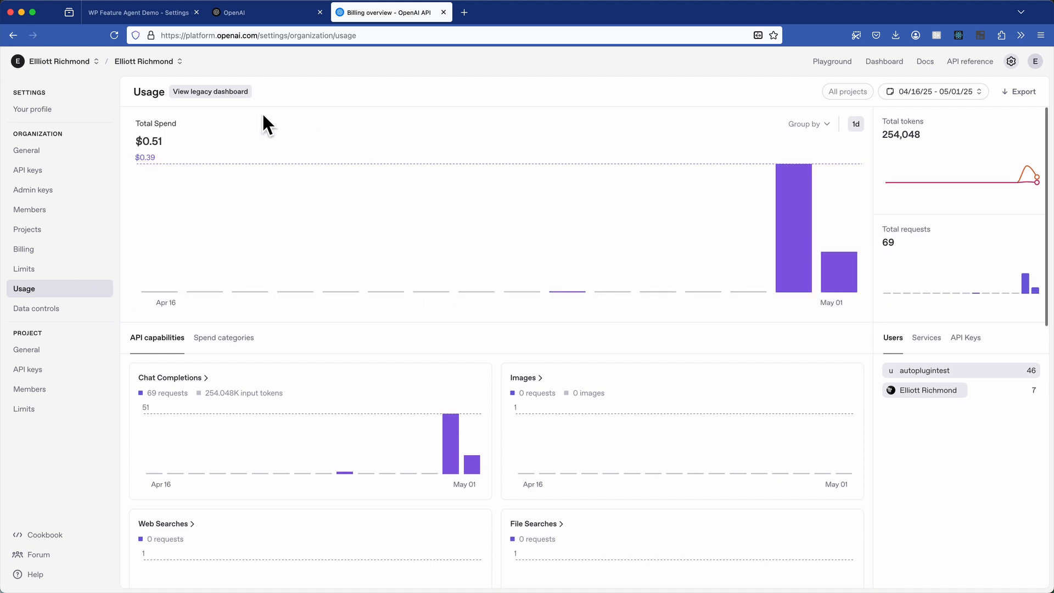
mouse_move(842, 279)
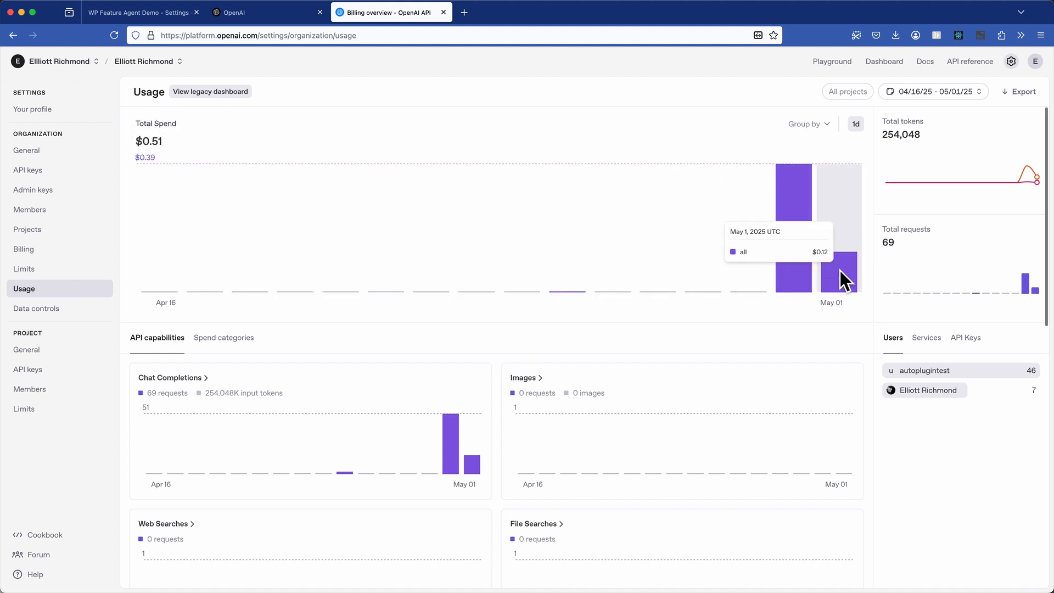
mouse_move(640, 128)
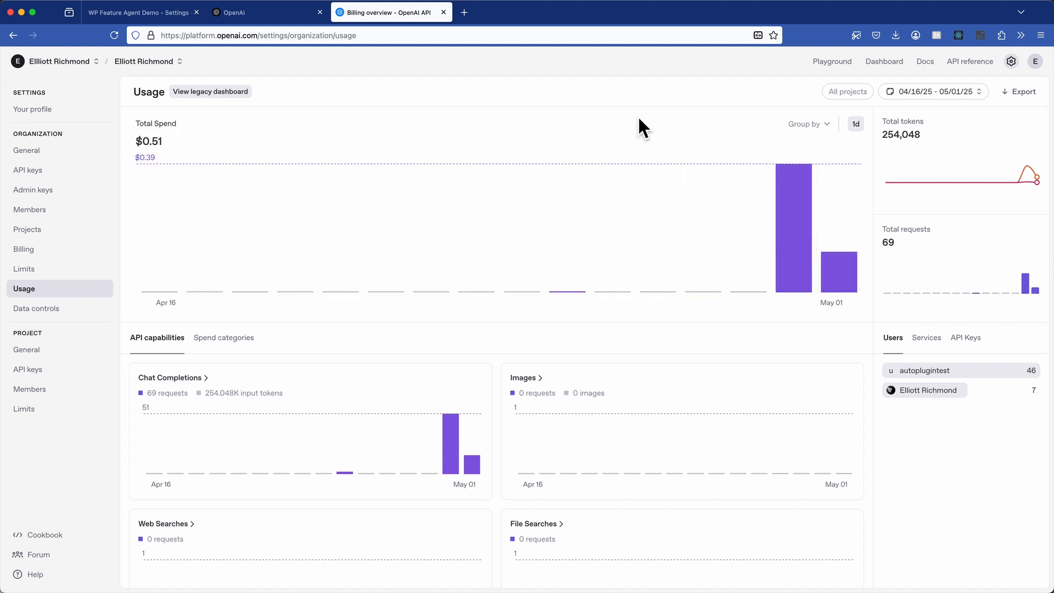
left_click(974, 483)
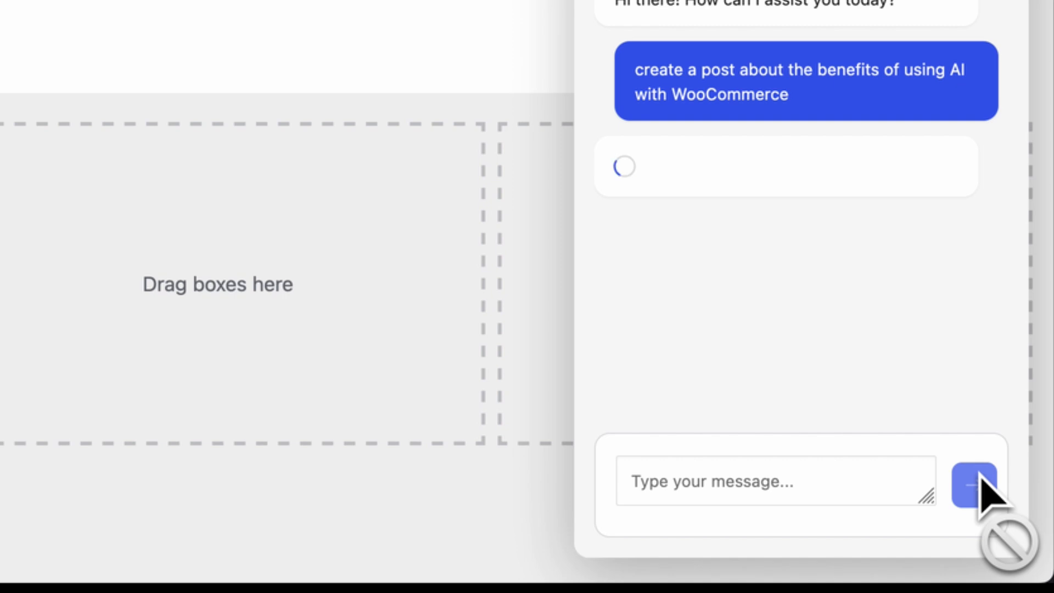
- View the newly published Benefits of Using AI with WooCommerce post
left_click(972, 482)
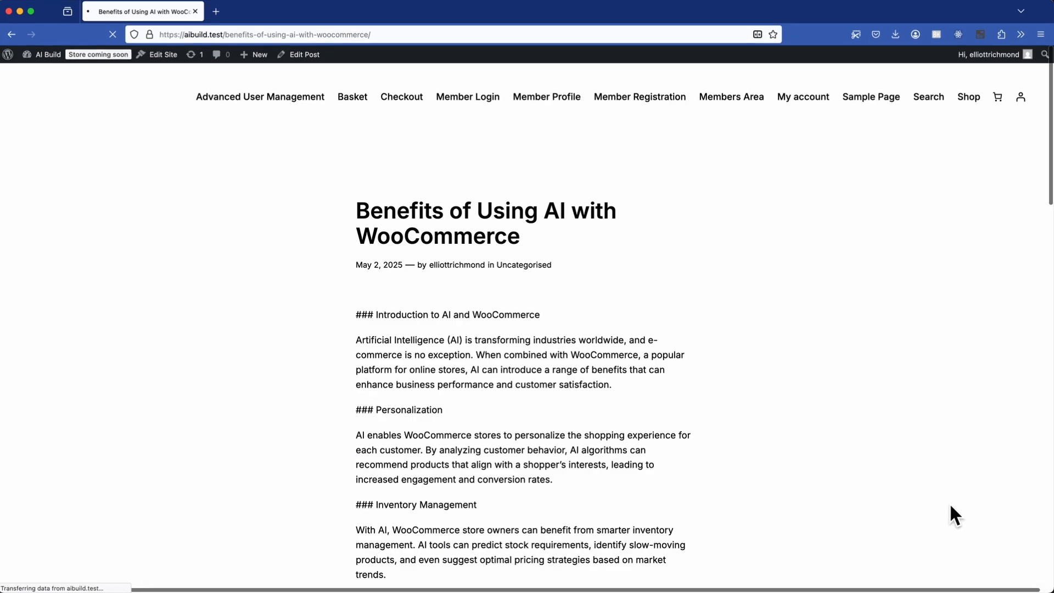
scroll("down", 3)
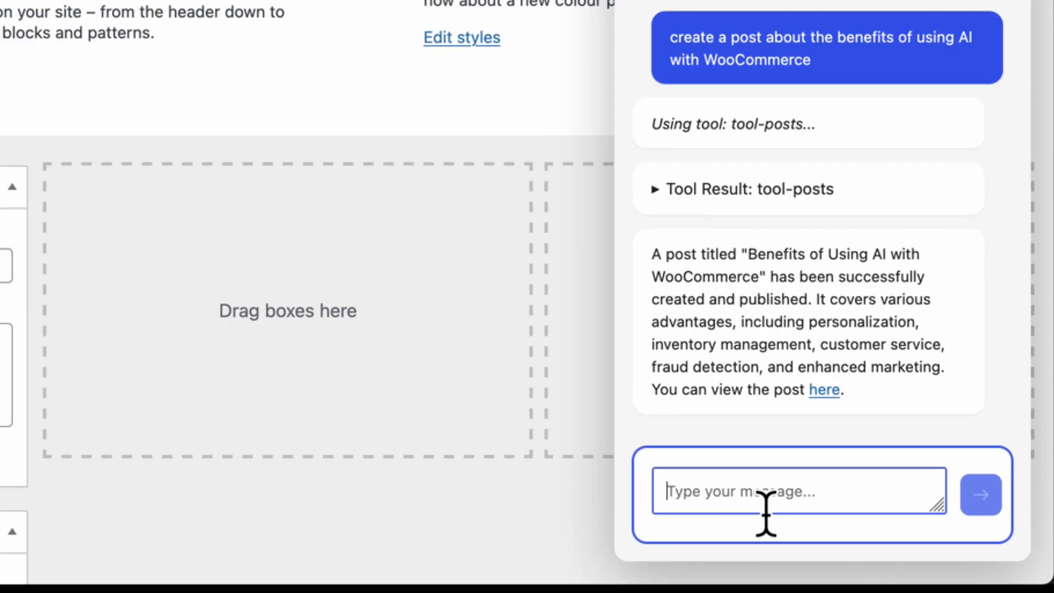
- Ask the agent 'Get my site name' and what the currently active theme is
type("Get my site n")
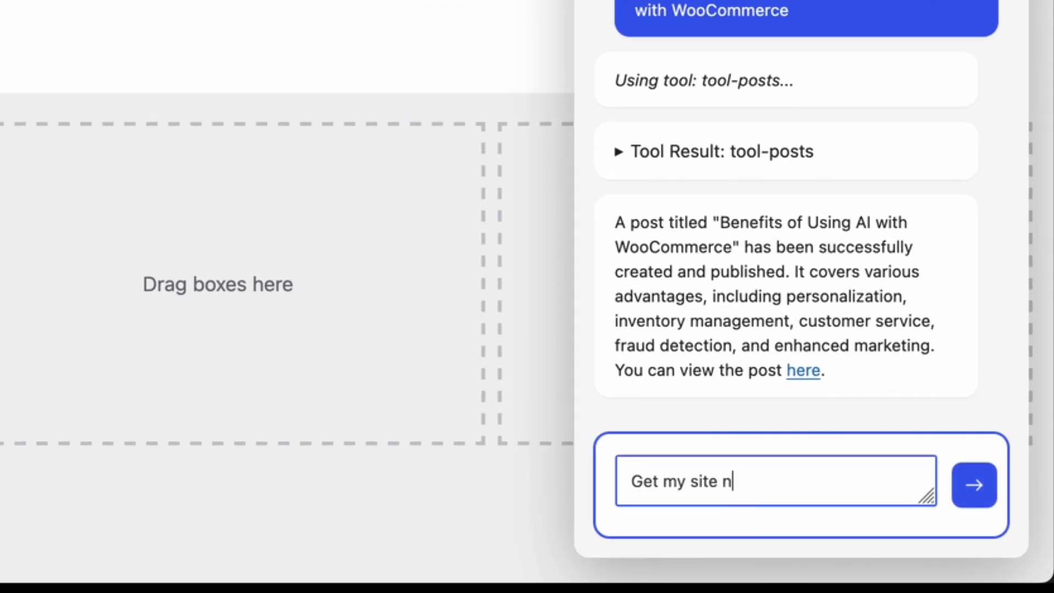
left_click(974, 484)
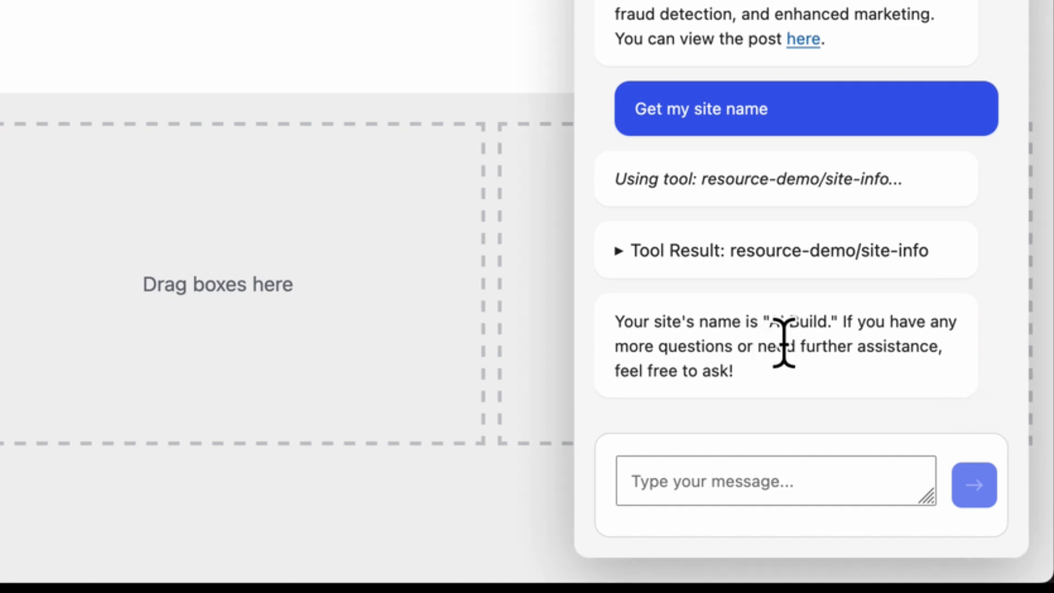
type("what is the currently active theme")
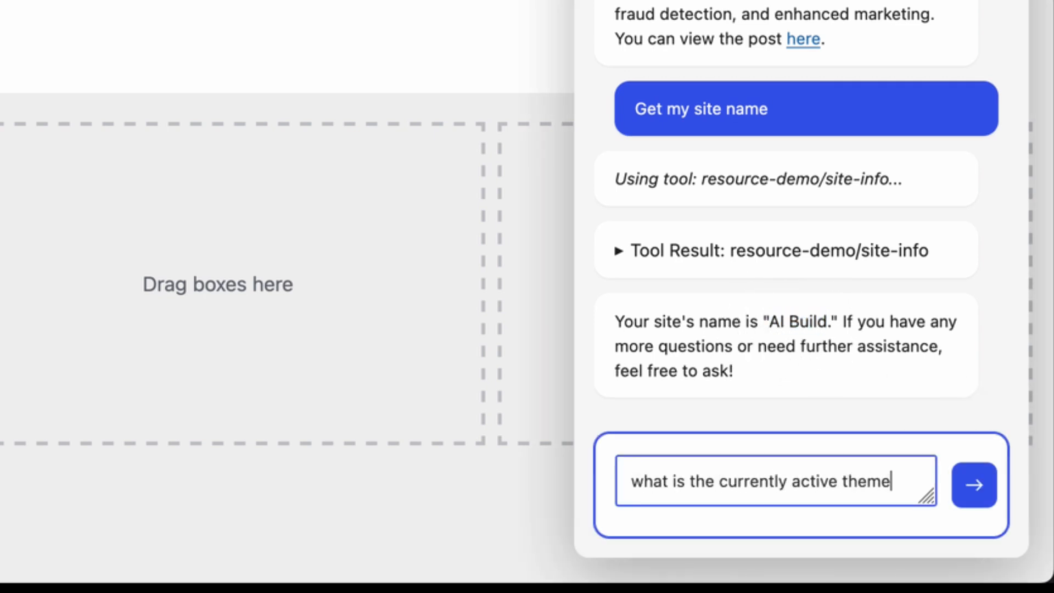
left_click(974, 485)
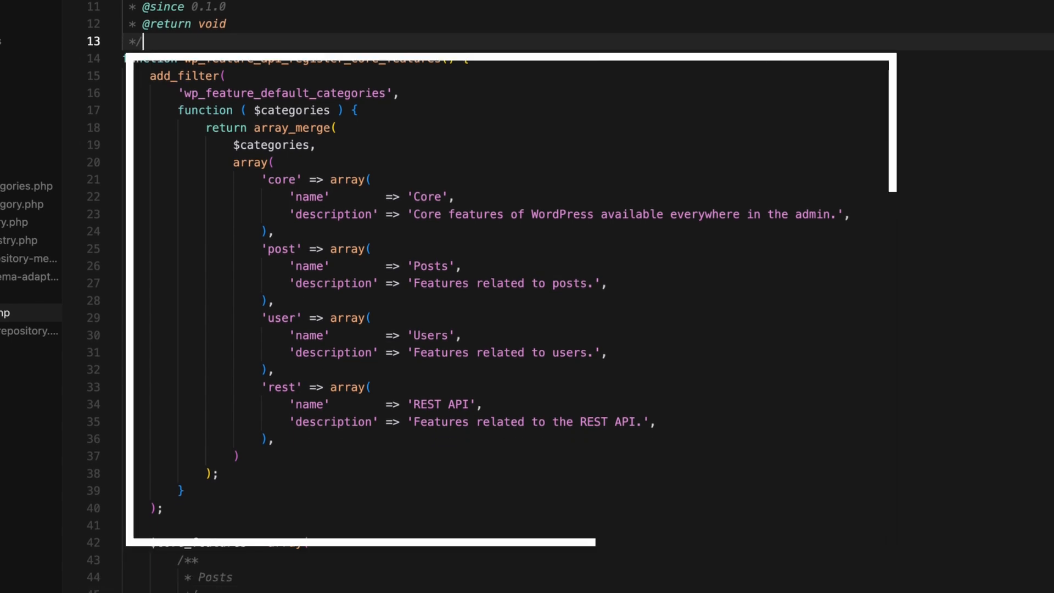
scroll("down", 3)
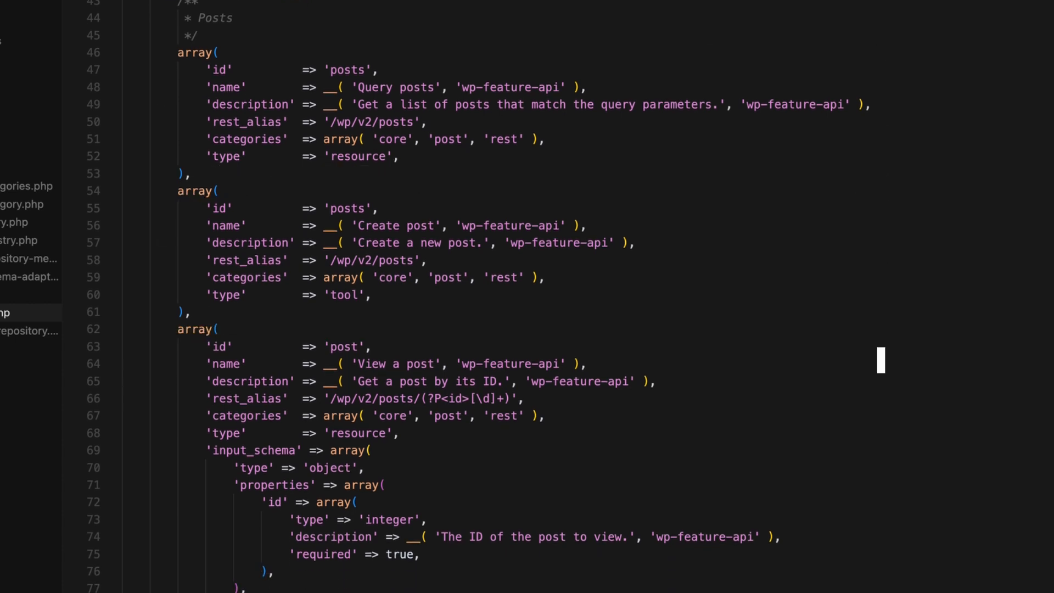
scroll("down", 3)
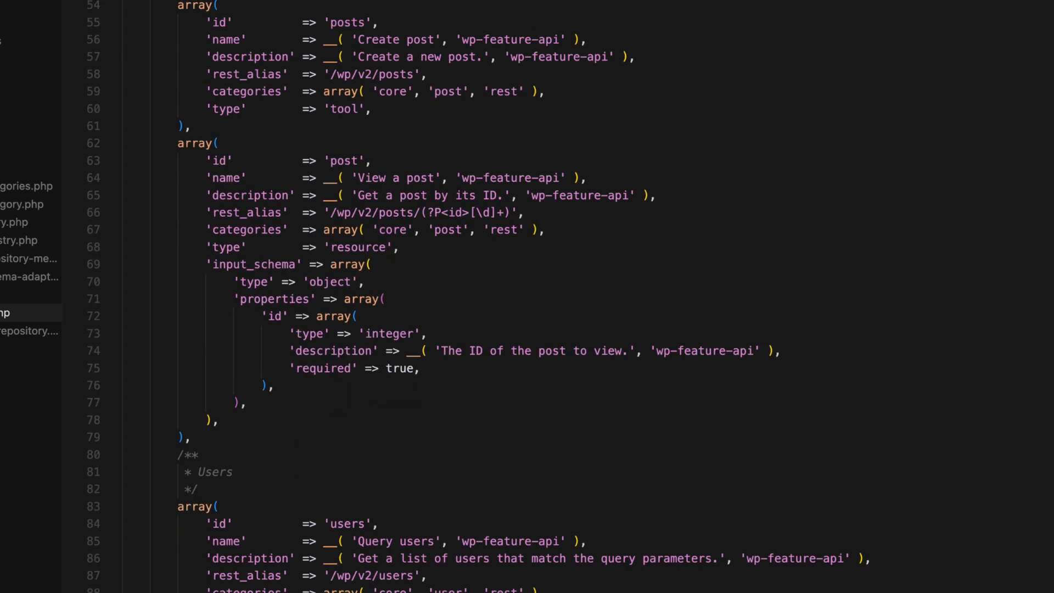
scroll("down", 3)
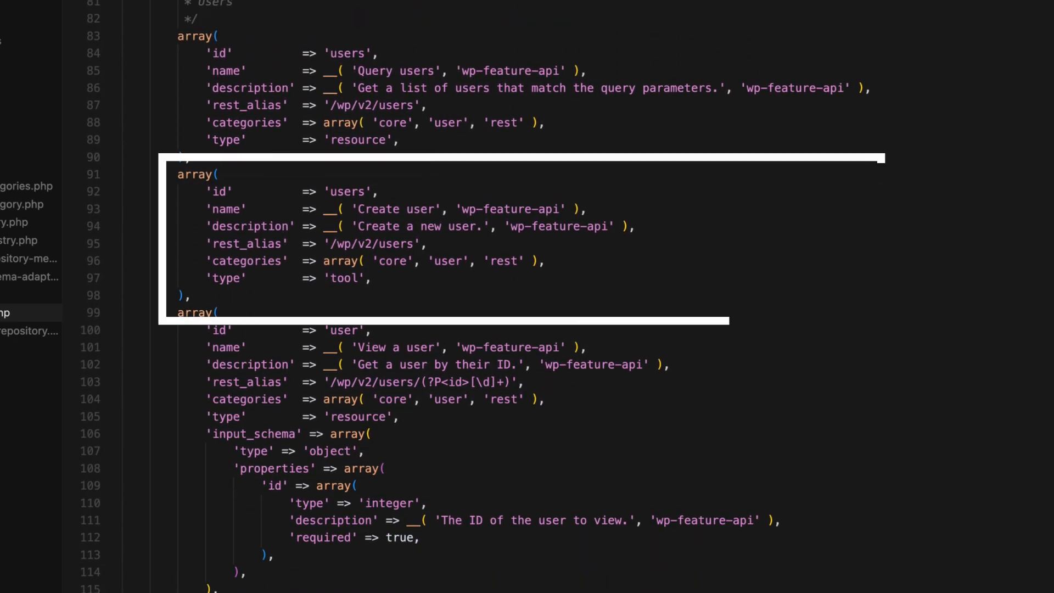
scroll("down", 3)
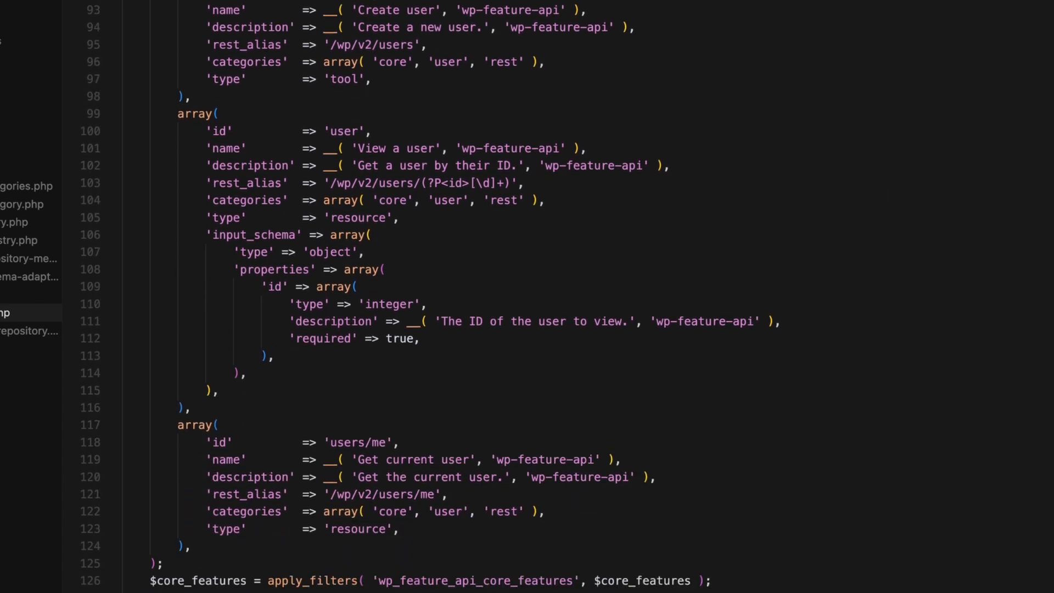
scroll("down", 3)
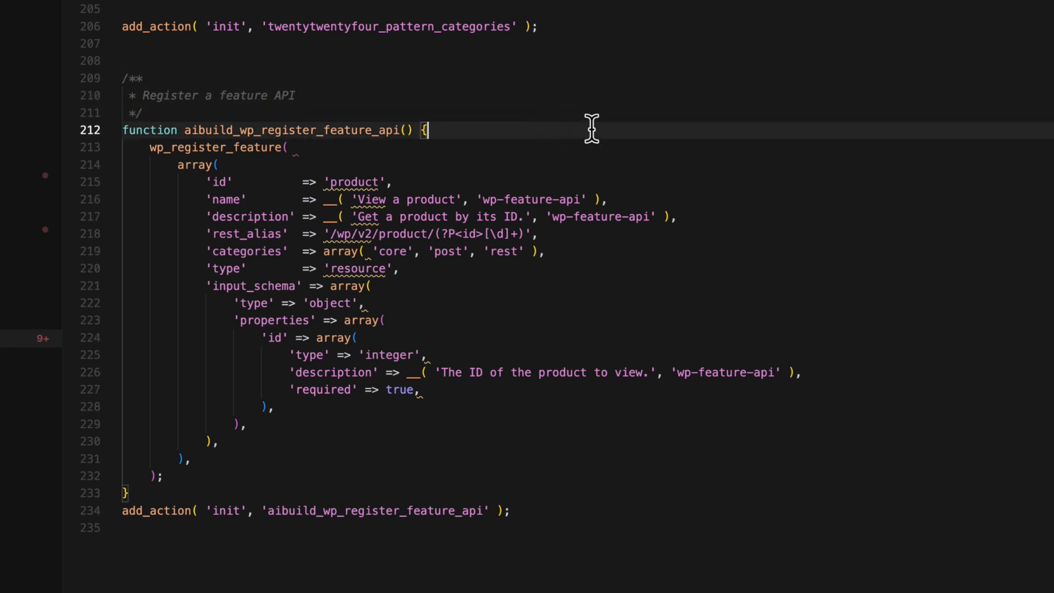
mouse_move(511, 141)
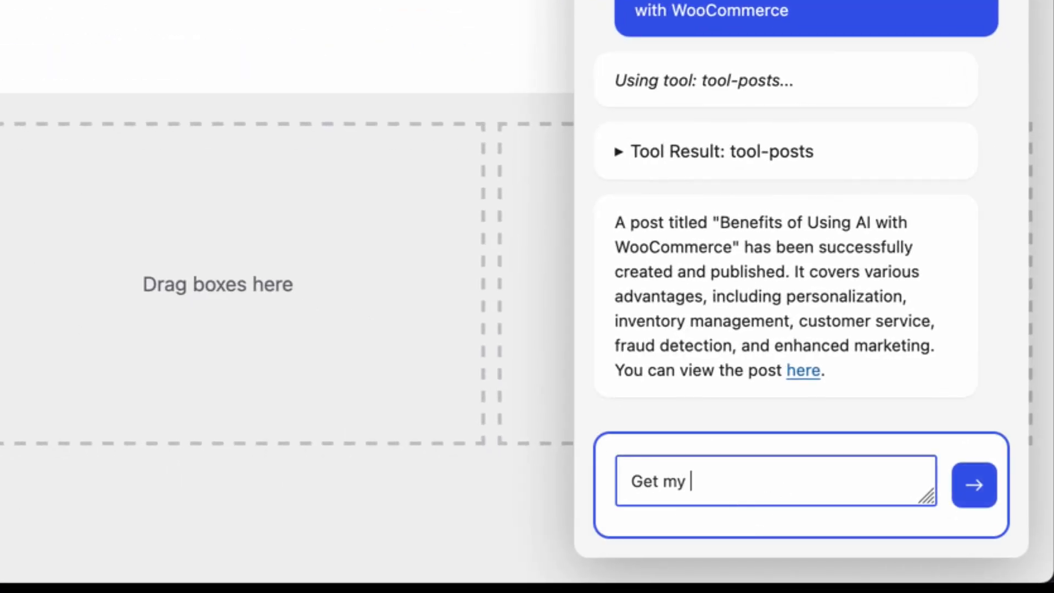
- Ask for the site name and active theme, then draft the product id 89 stock question
left_click(973, 484)
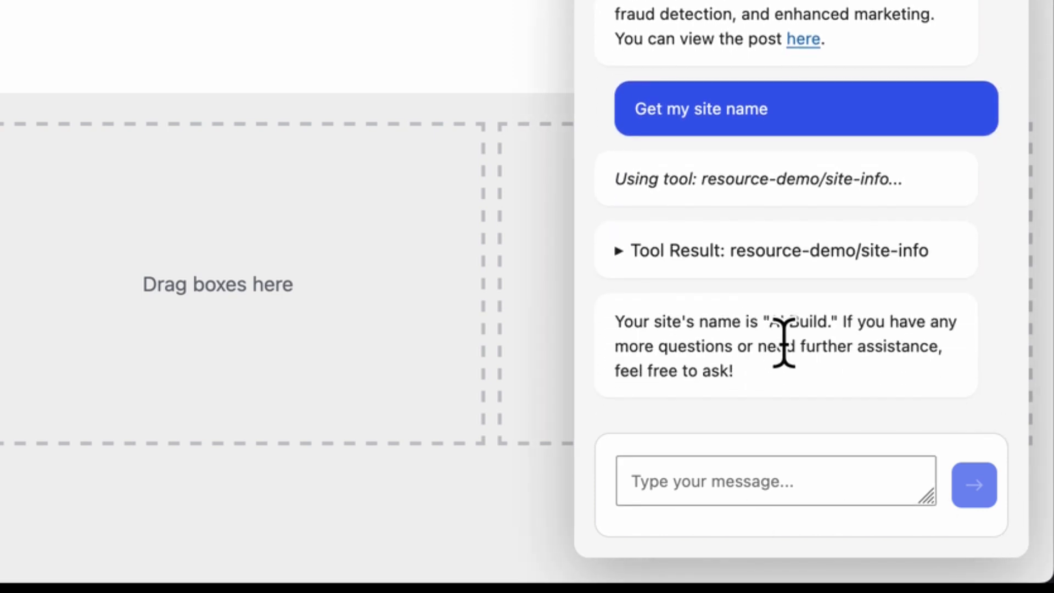
type("what is the")
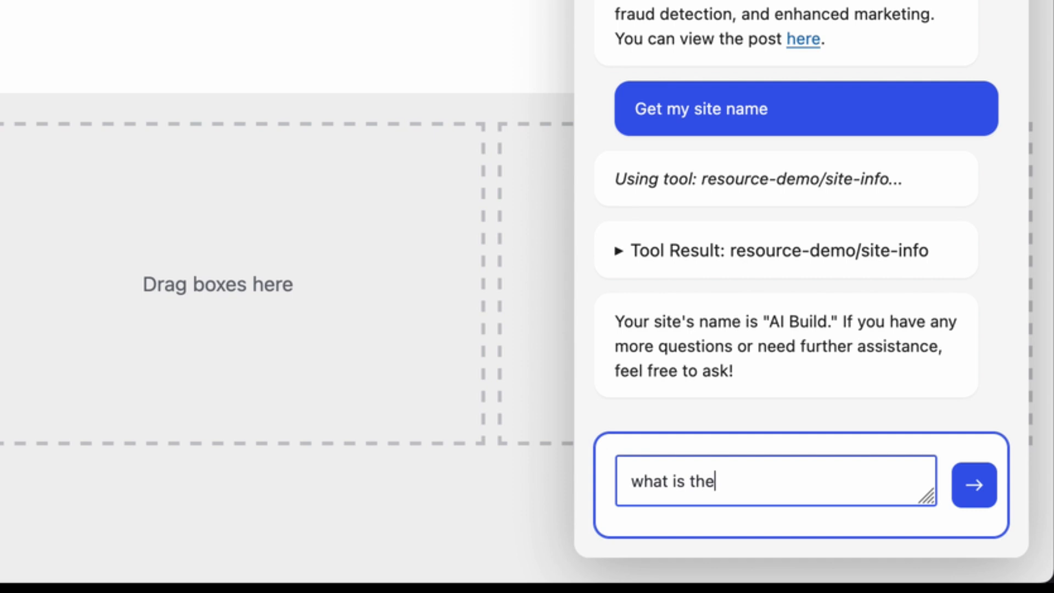
type("currently ac")
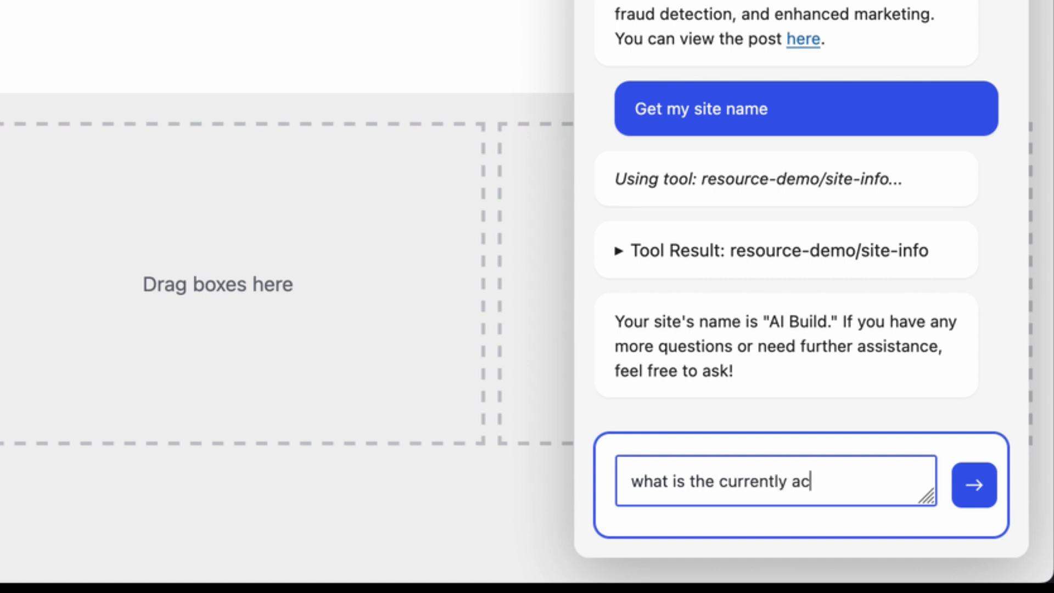
left_click(974, 485)
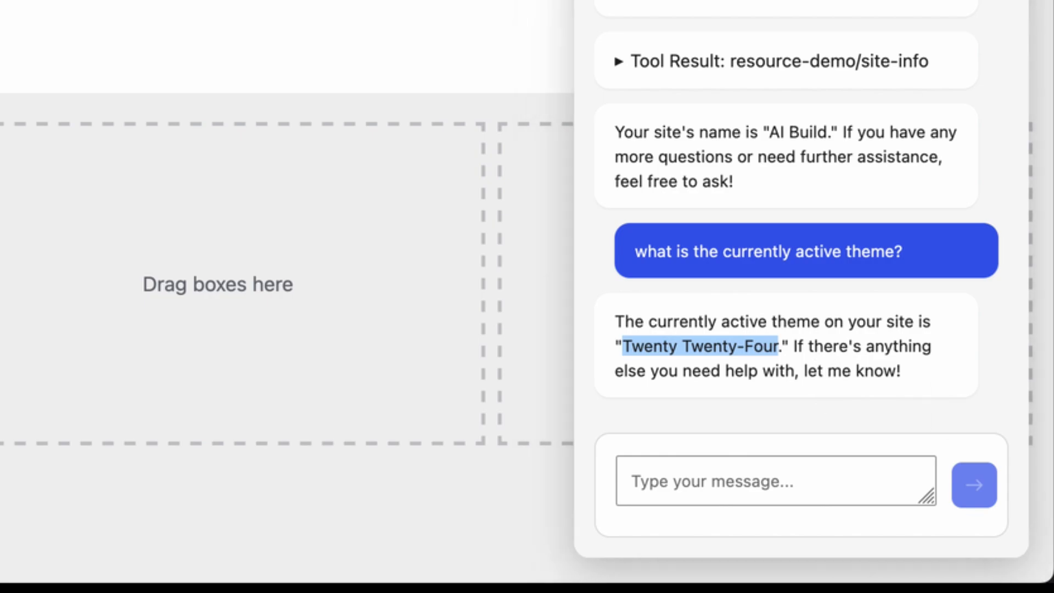
type("whats the stock level for product id 89")
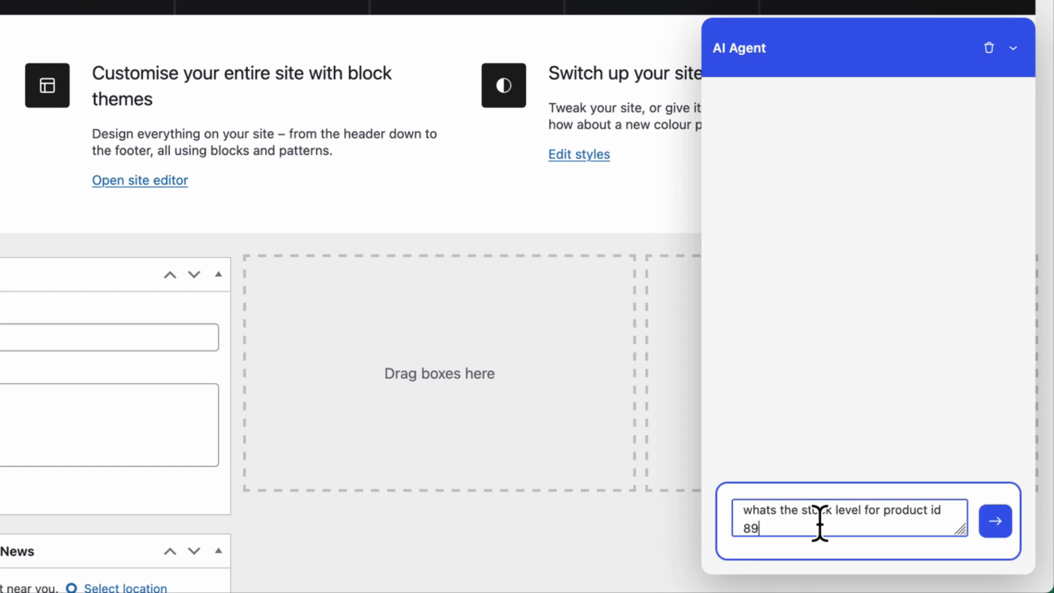
- Send the stock-level question for product id 89 to the agent
left_click(995, 521)
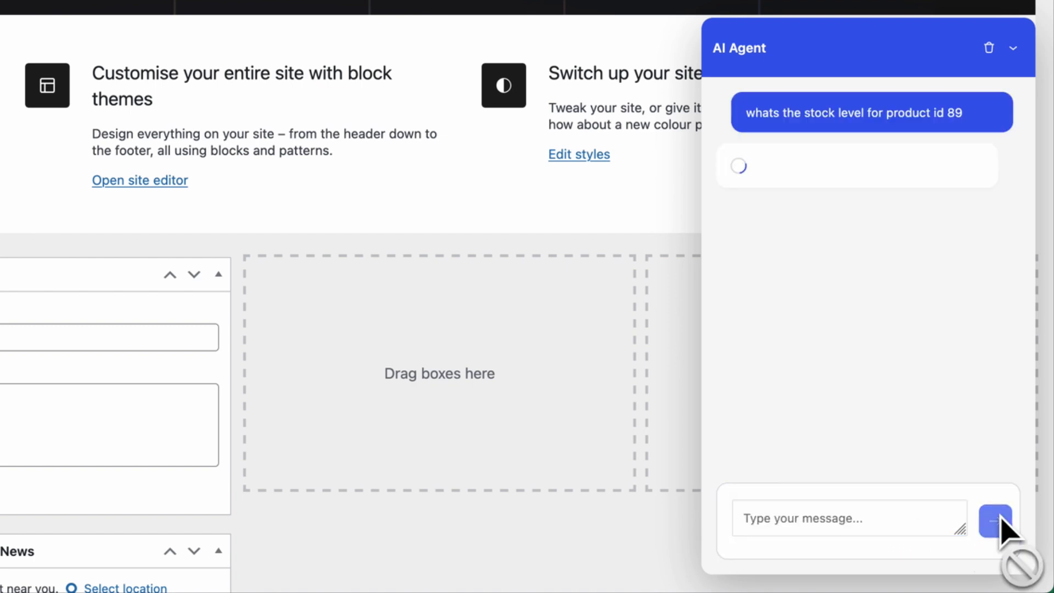